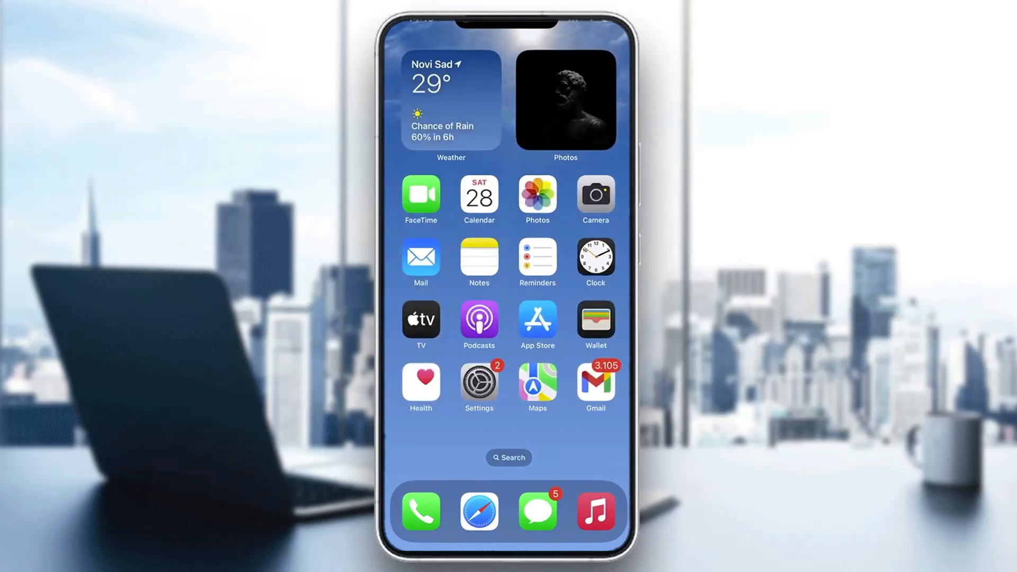
# - Launch Settings from the home screen and scroll the main list toward Notifications
pyautogui.click(479, 379)
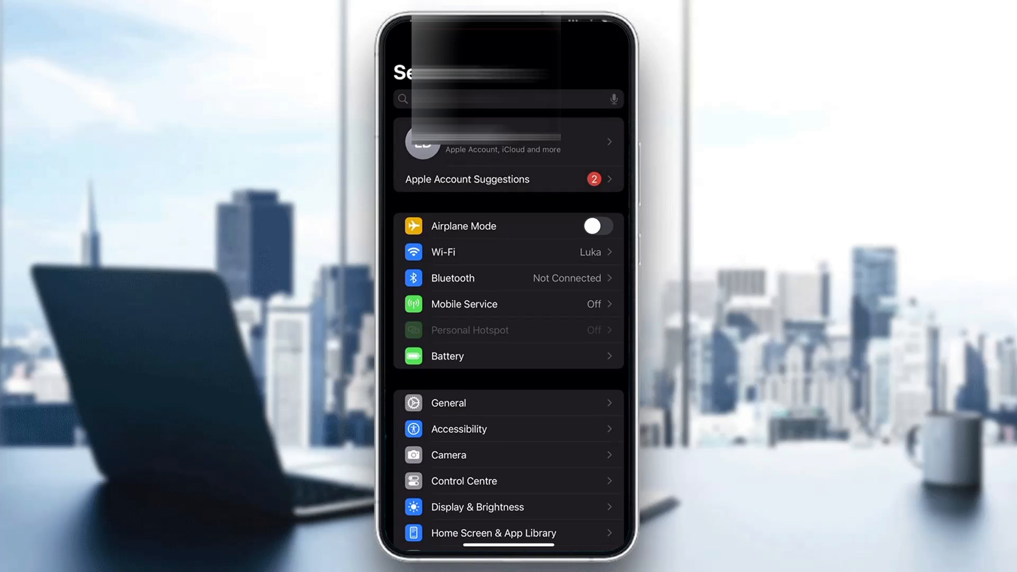
pyautogui.scroll(-3)
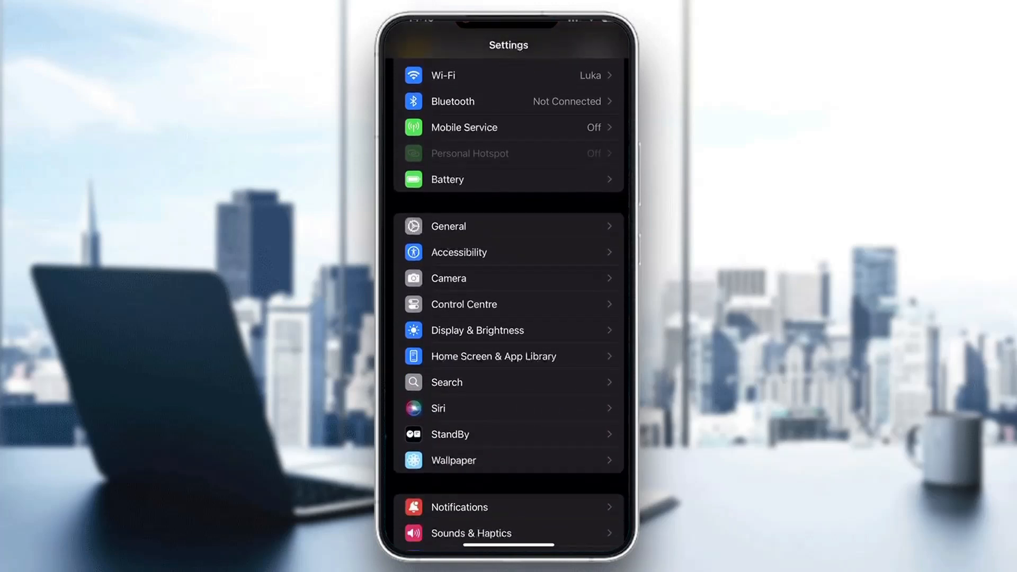
pyautogui.scroll(-3)
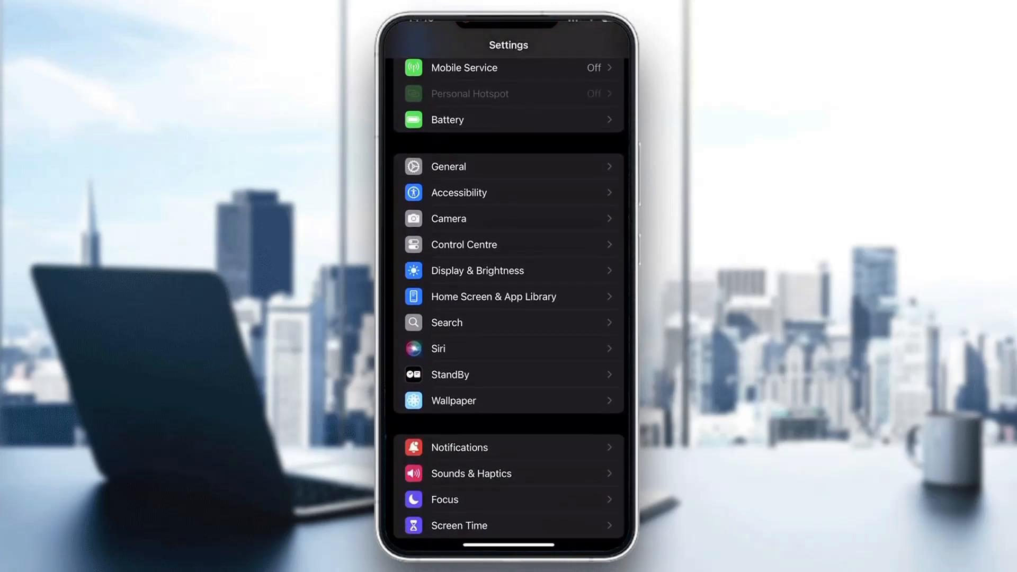
pyautogui.scroll(-3)
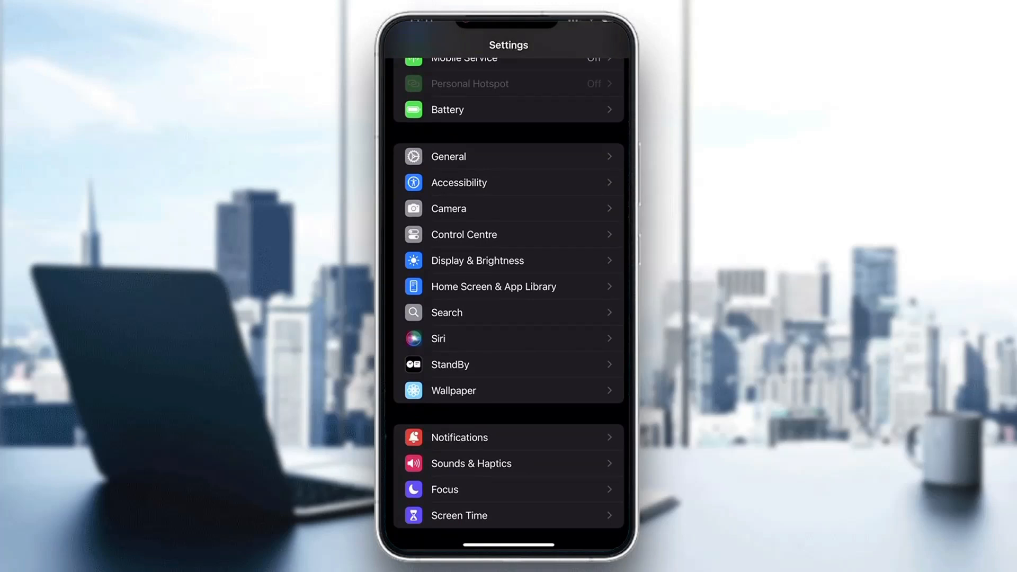
pyautogui.scroll(-3)
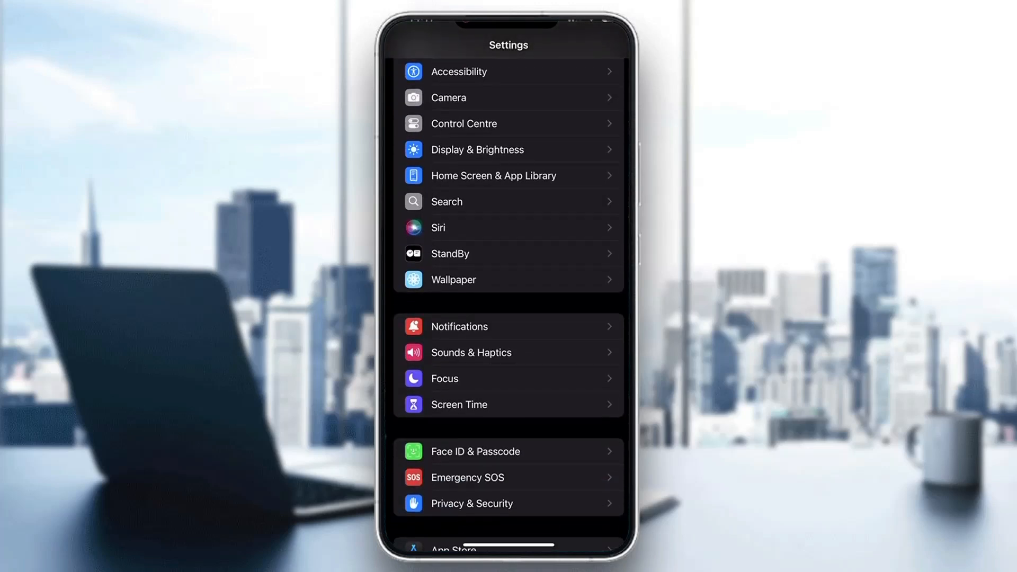
# - Go into Notifications, find GarageBand in the app list and view its Allow Notifications switch (off)
pyautogui.click(460, 326)
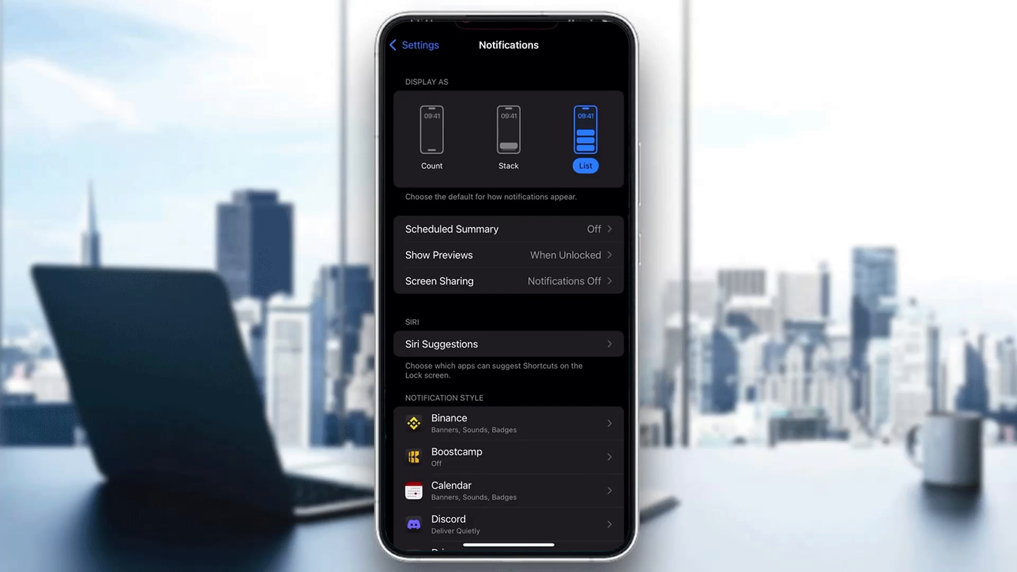
pyautogui.scroll(-3)
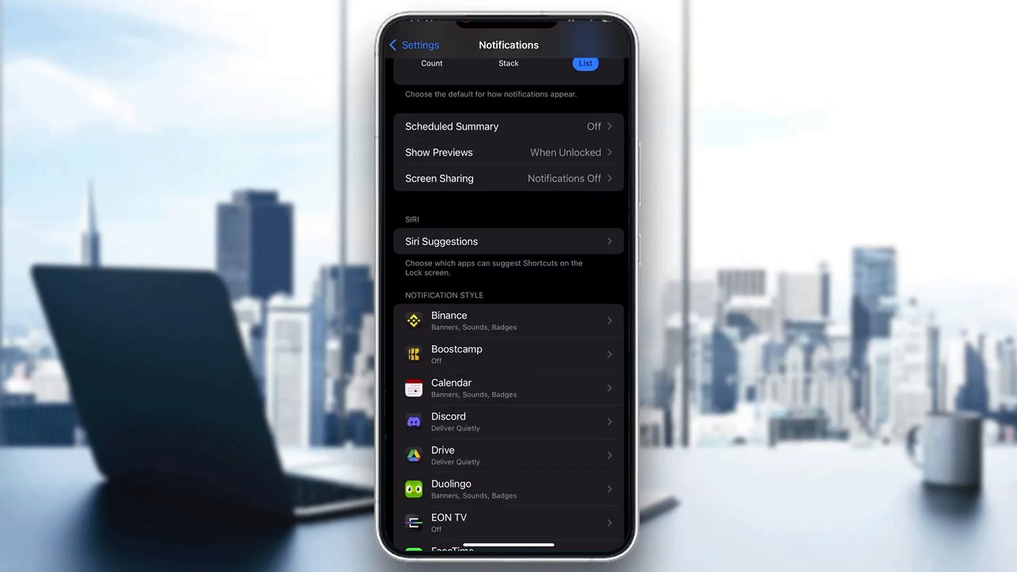
pyautogui.scroll(-3)
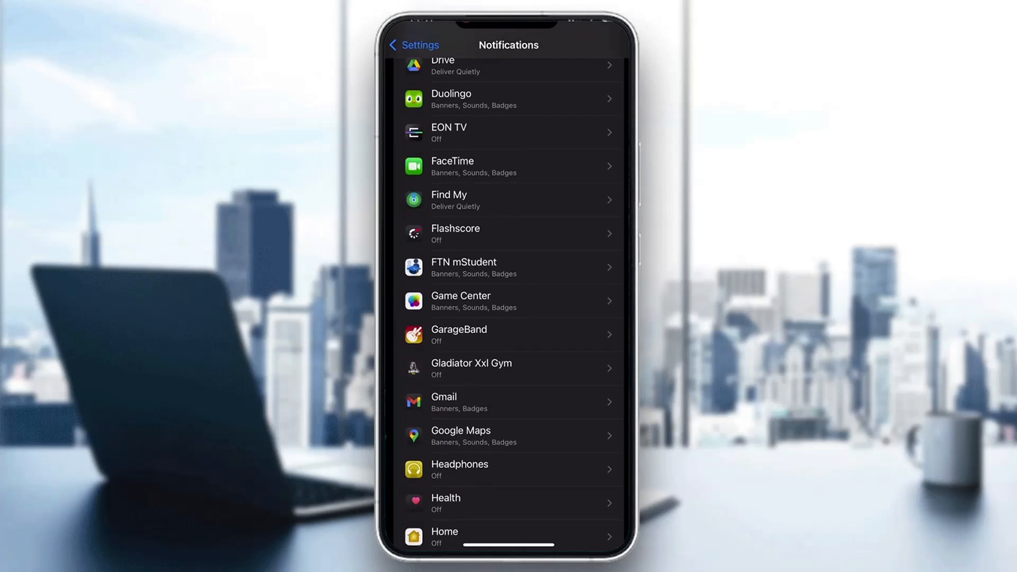
pyautogui.click(510, 335)
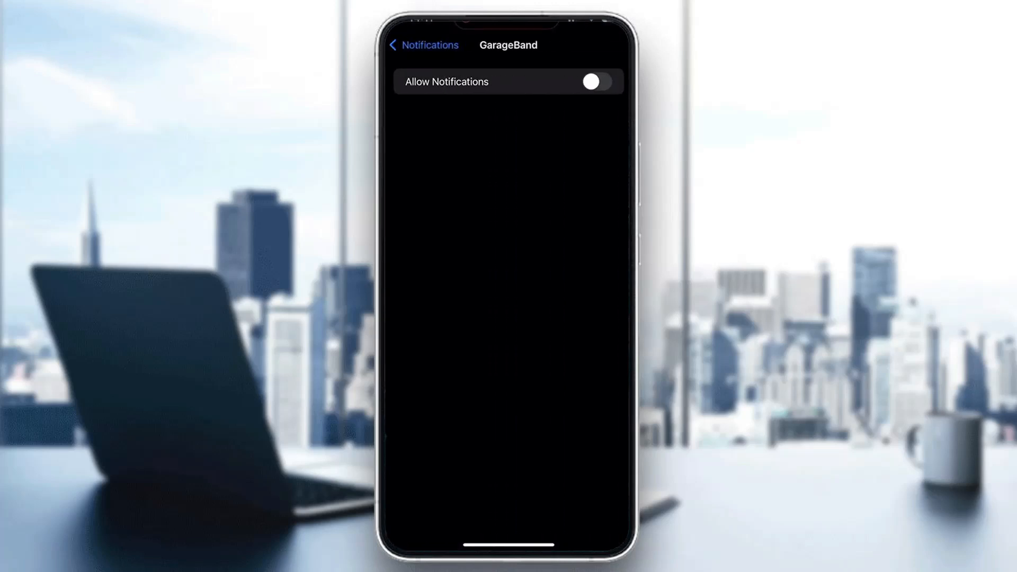
# - Recheck GarageBand's notification page, then return home and swipe to the page holding GarageBand
pyautogui.click(424, 46)
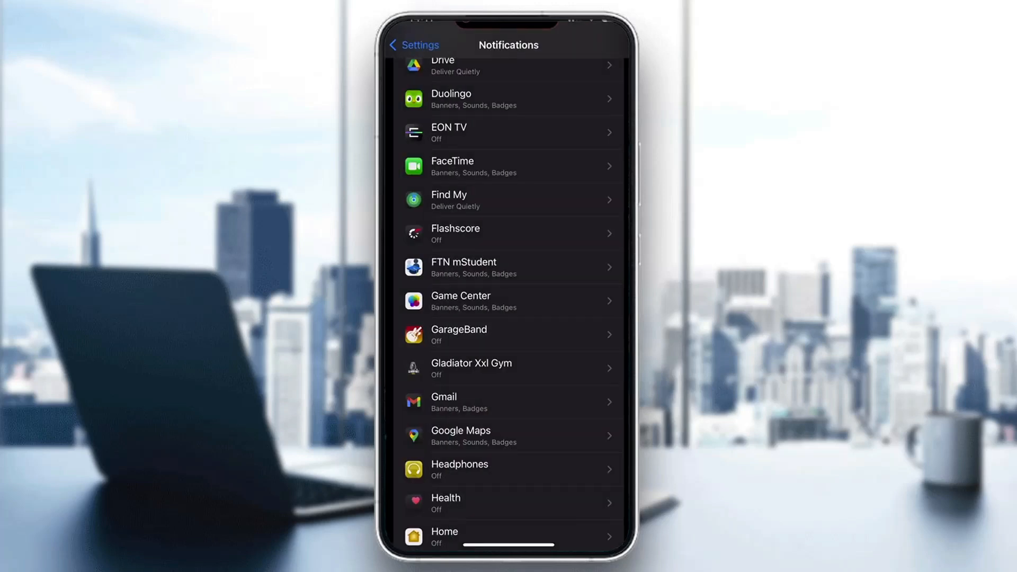
pyautogui.click(510, 334)
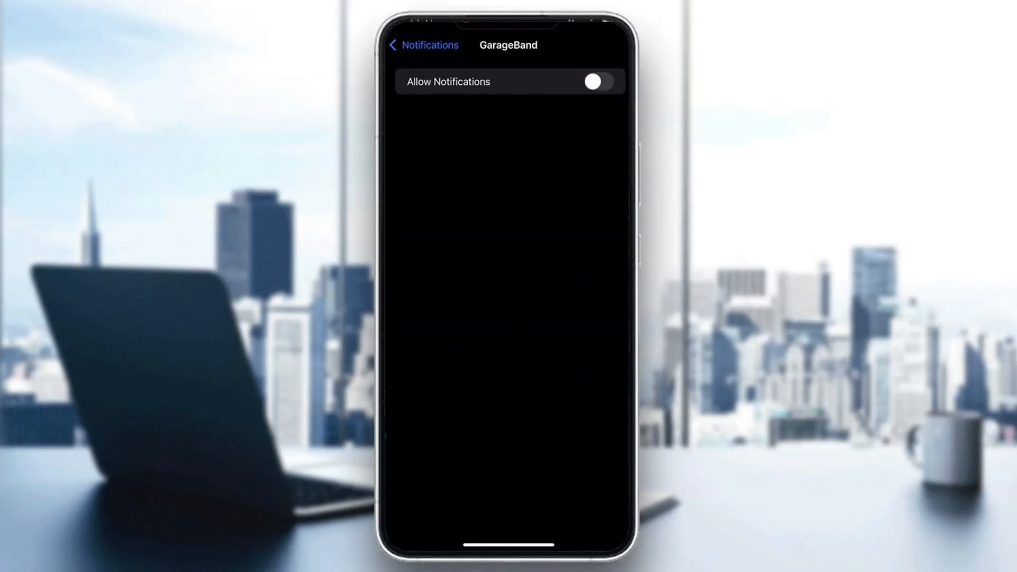
pyautogui.click(425, 45)
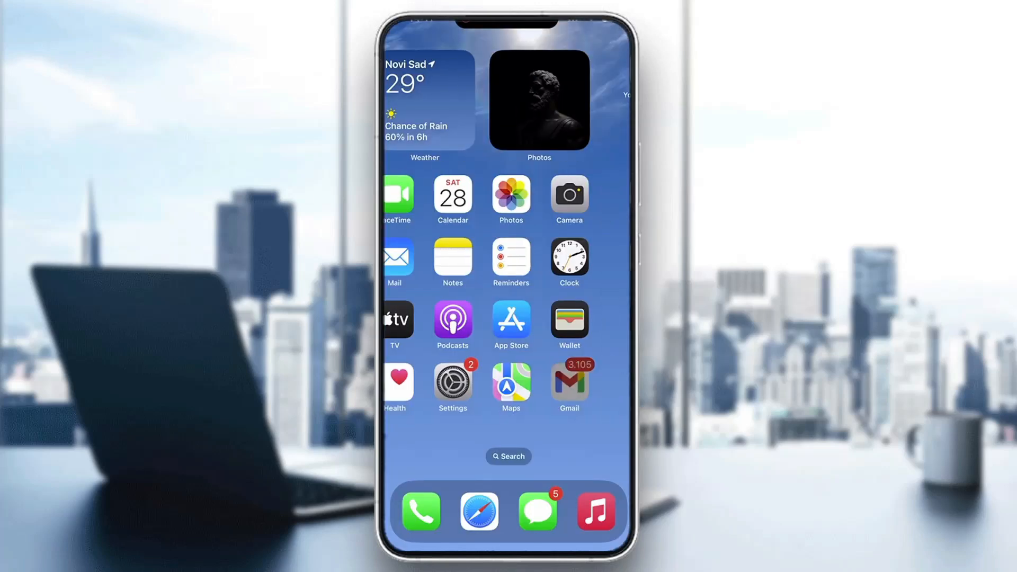
pyautogui.hscroll(-3)
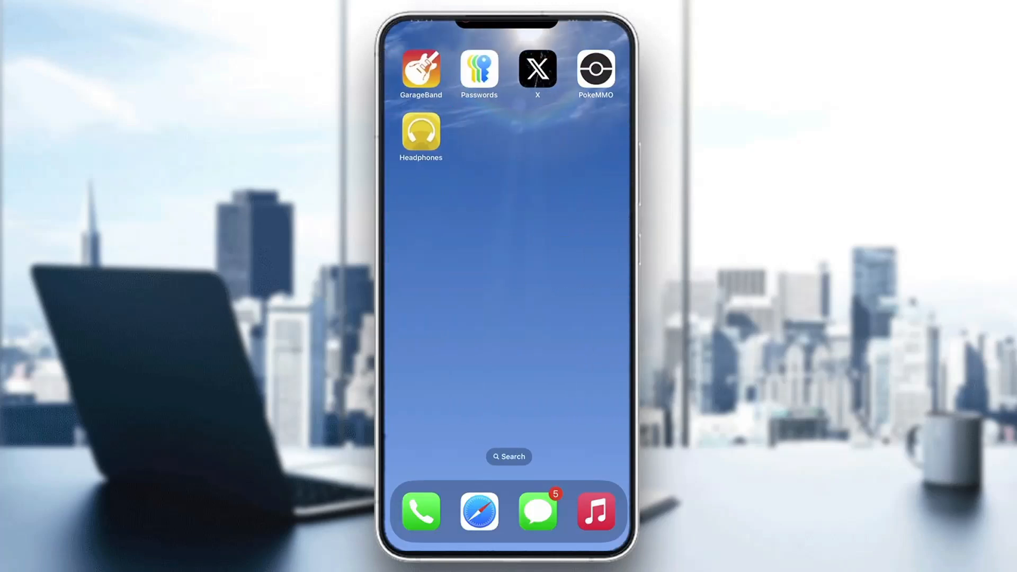